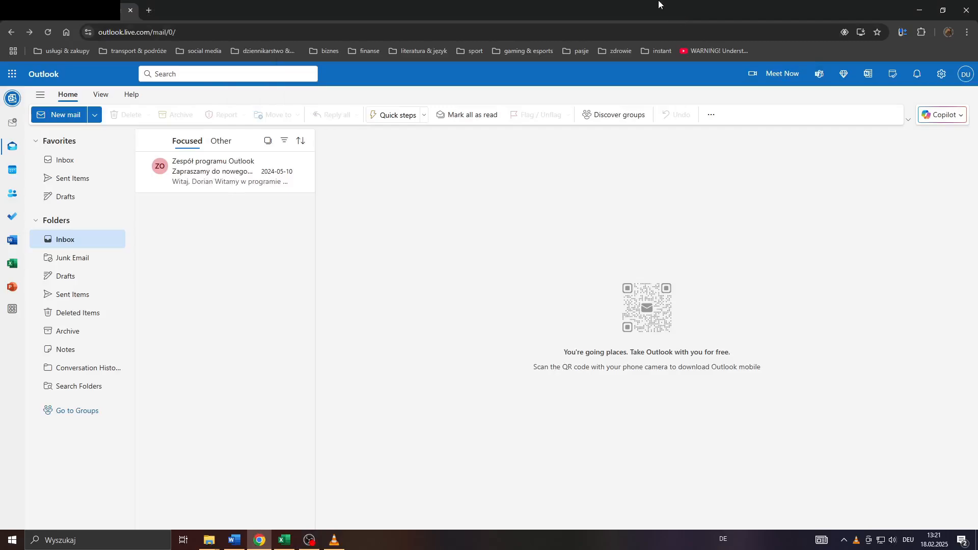
{"action": "mouse_move", "coordinate": [376, 257]}
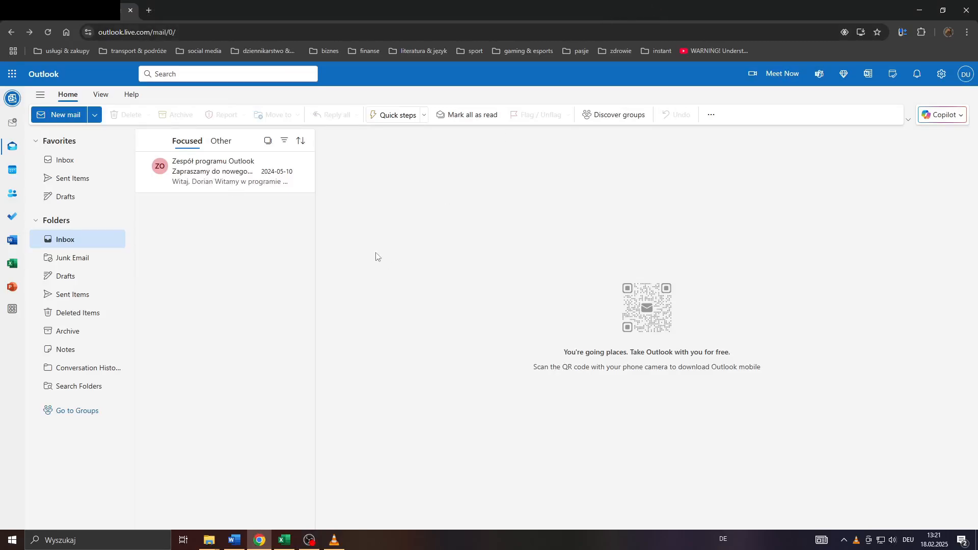
{"action": "mouse_move", "coordinate": [282, 271]}
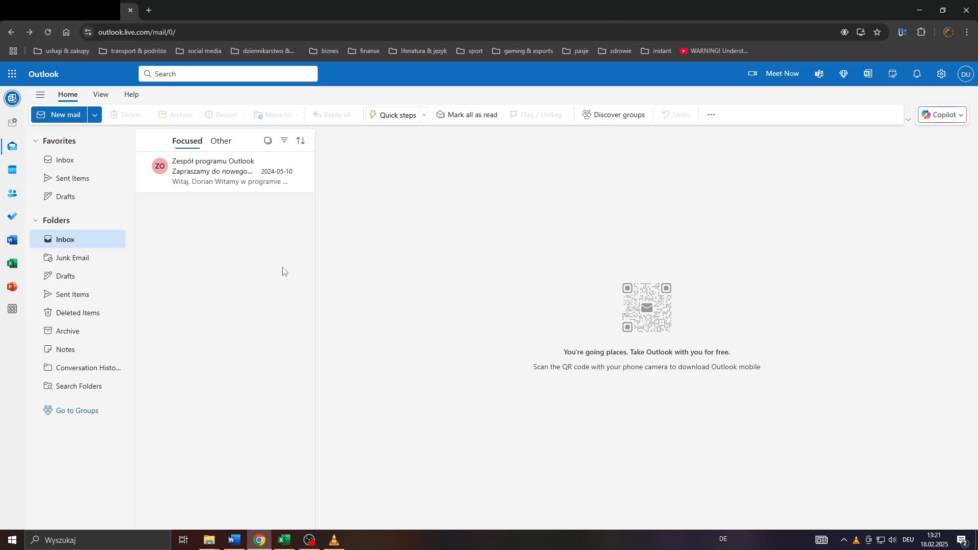
{"action": "mouse_move", "coordinate": [135, 146]}
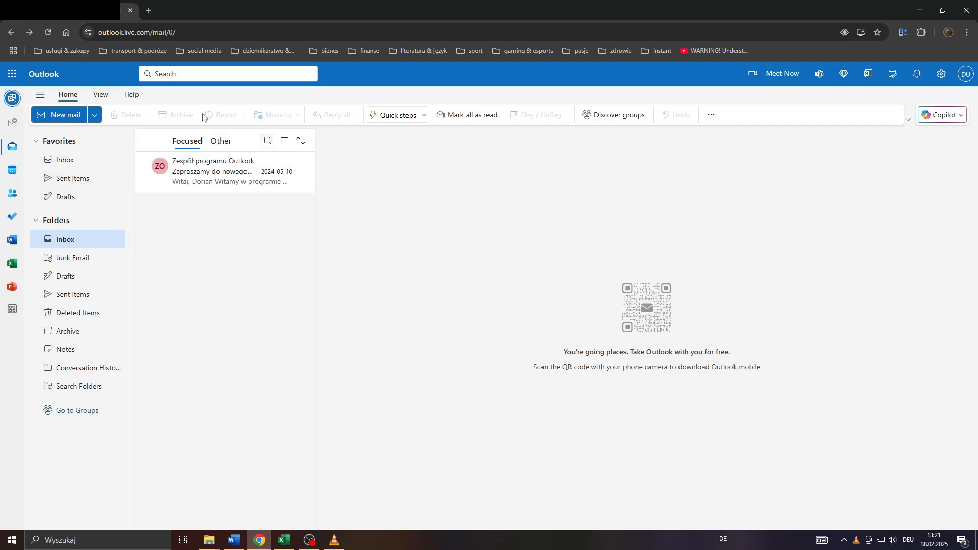
{"action": "mouse_move", "coordinate": [87, 126]}
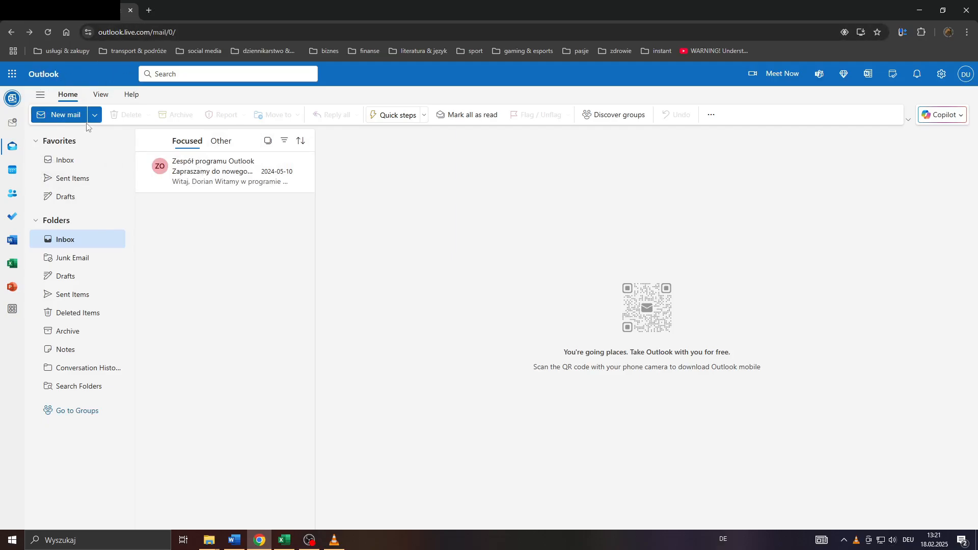
{"action": "mouse_move", "coordinate": [70, 119]}
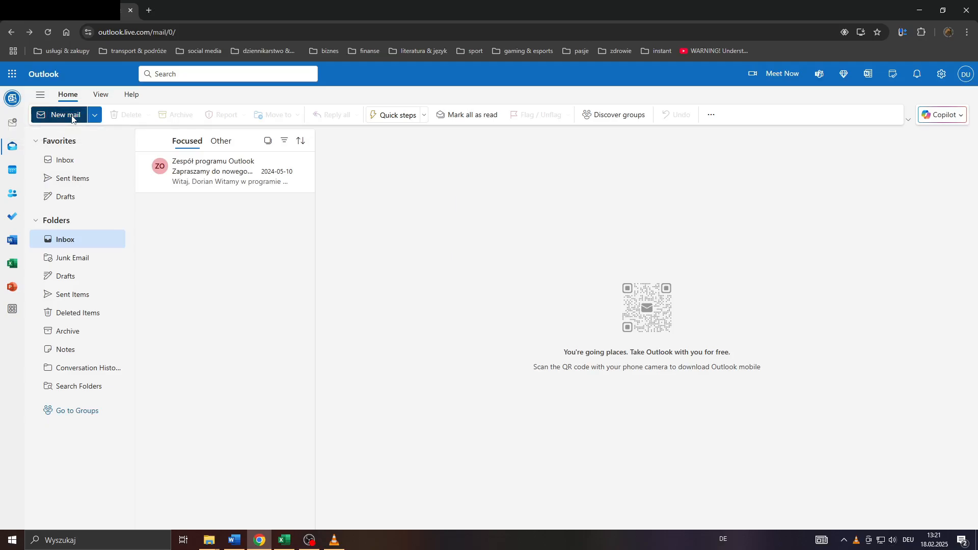
Step: Start a new mail and write the body line 'Nxc. Nv,. Njxfv n'
{"action": "left_click", "coordinate": [59, 114]}
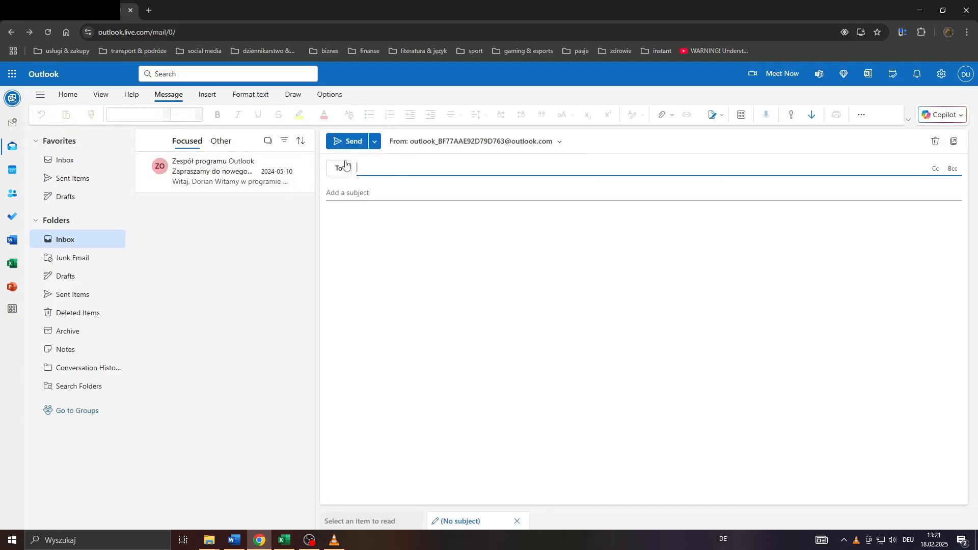
{"action": "left_click", "coordinate": [533, 330]}
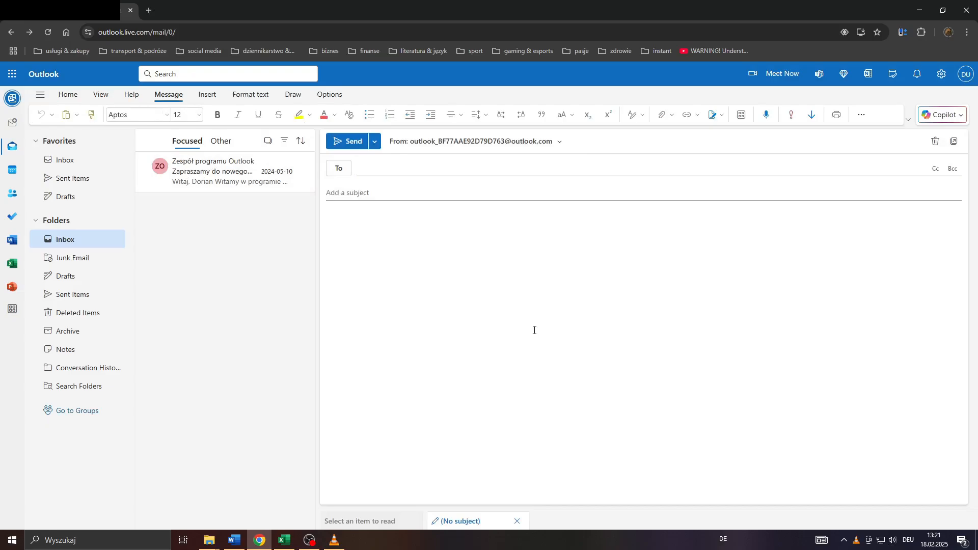
{"action": "type", "text": "Nxc. Nv,. Njxfv n"}
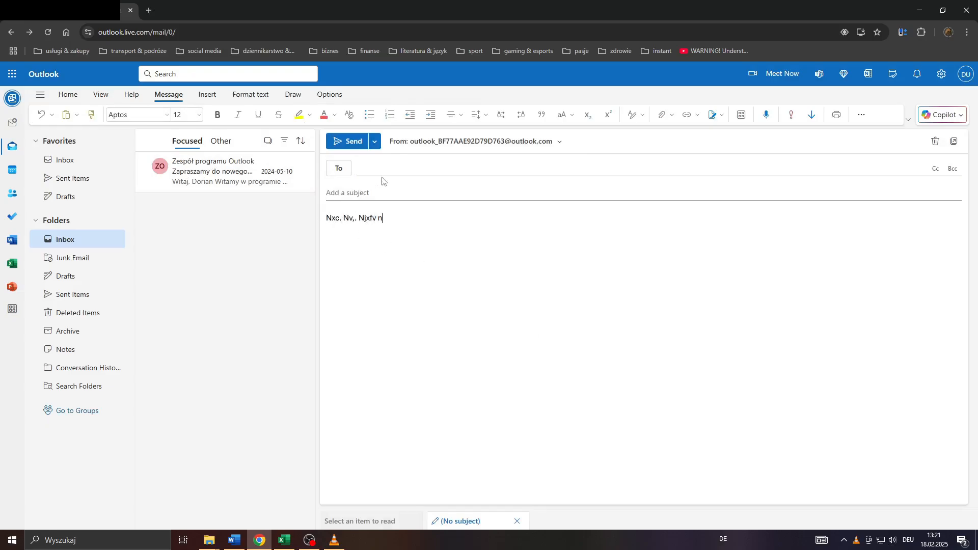
Step: Give the draft the subject 'subject'
{"action": "left_click", "coordinate": [437, 168]}
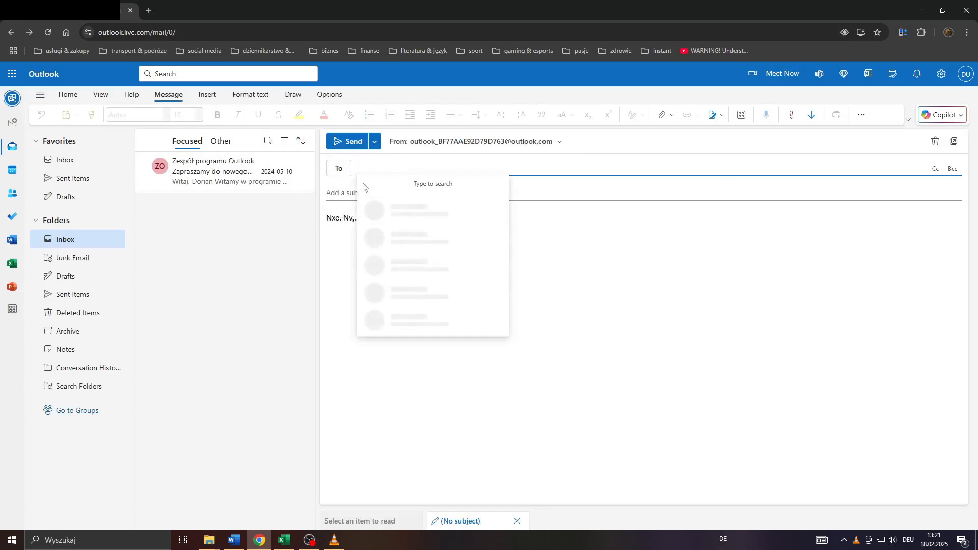
{"action": "type", "text": "subj"}
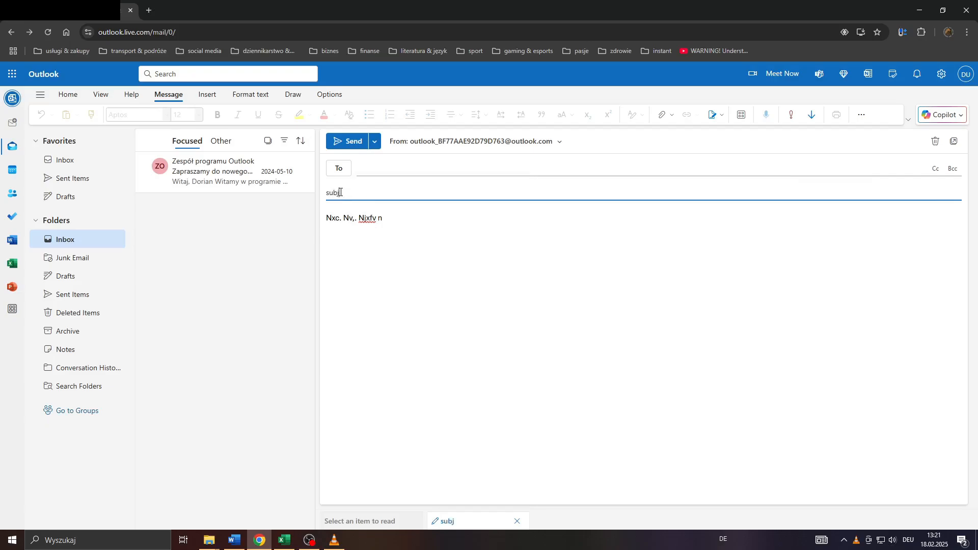
{"action": "type", "text": "ect"}
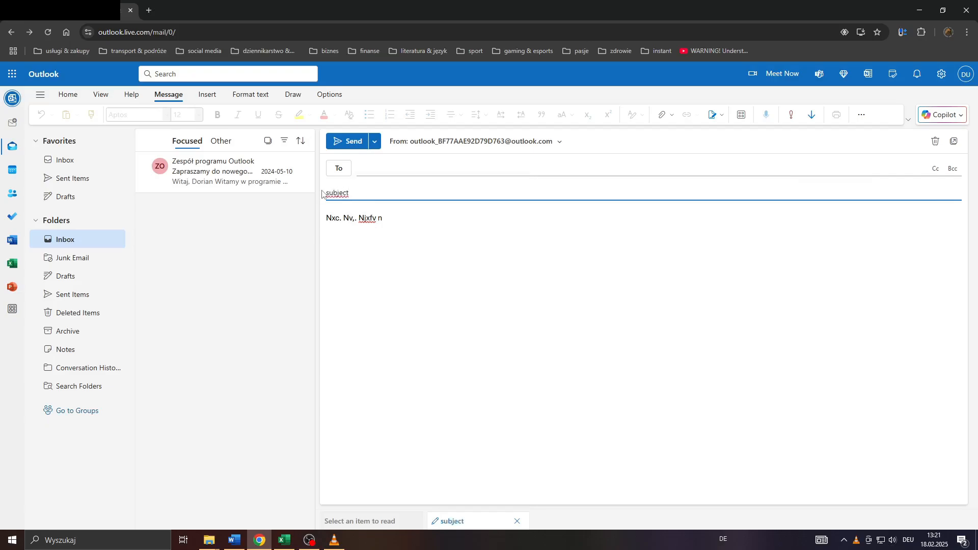
{"action": "mouse_move", "coordinate": [353, 141]}
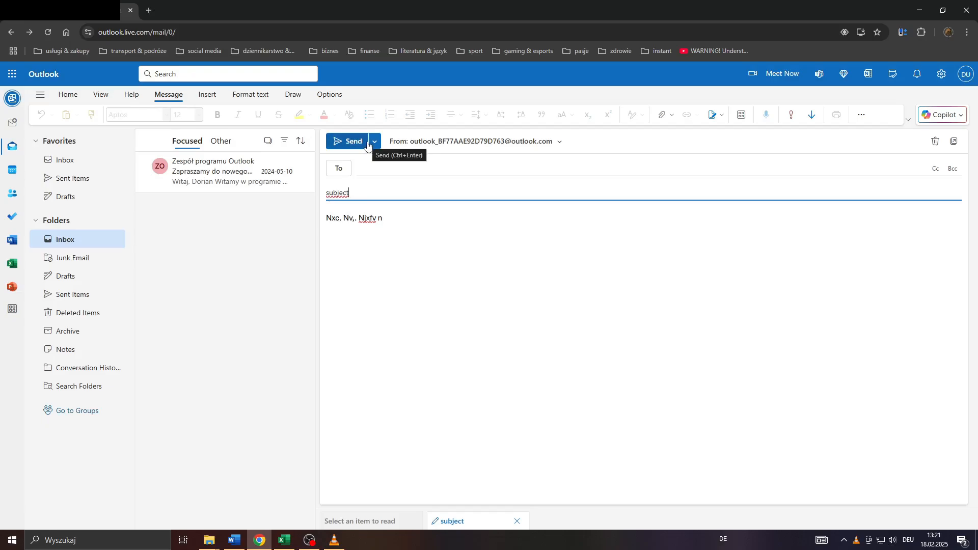
Step: Choose Schedule send from the Send menu and pick Tomorrow morning (Wed 08:00)
{"action": "left_click", "coordinate": [374, 141]}
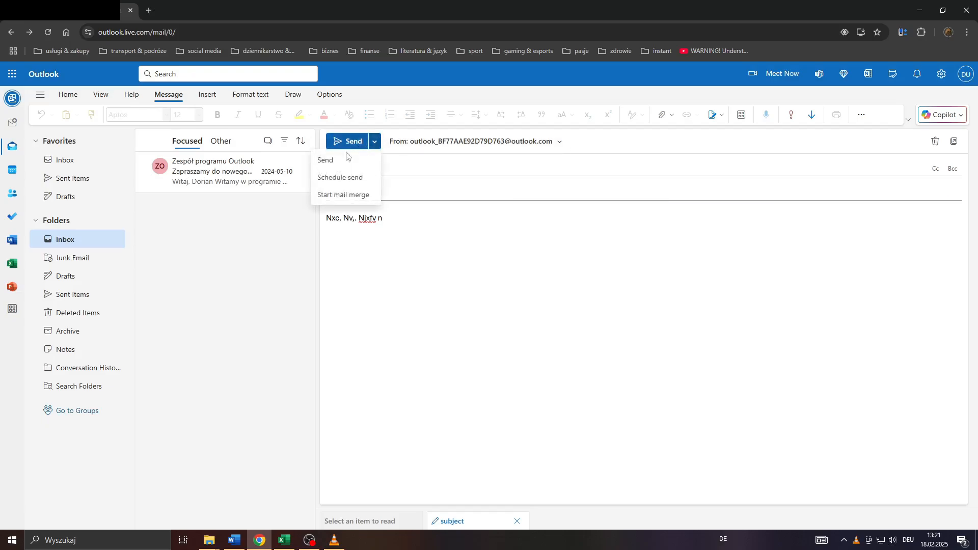
{"action": "mouse_move", "coordinate": [346, 177]}
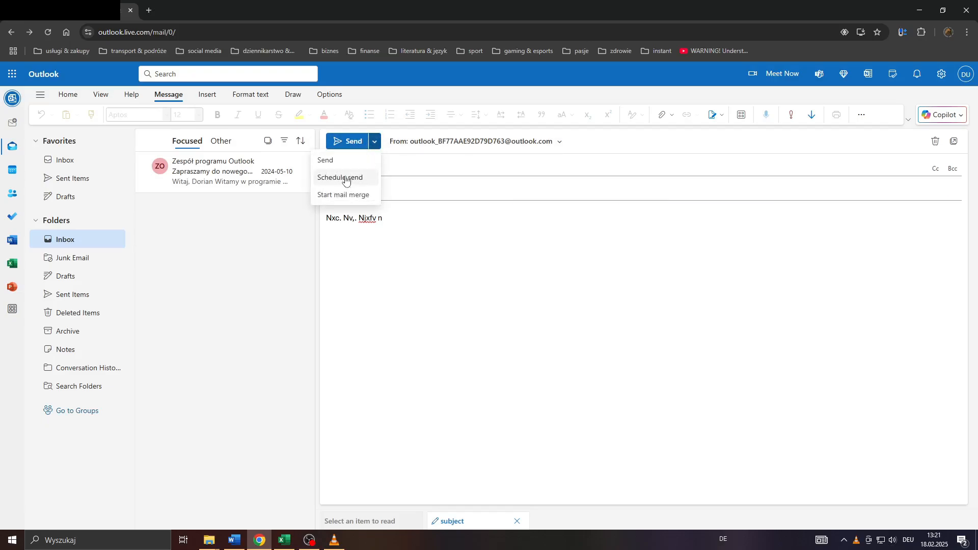
{"action": "left_click", "coordinate": [340, 177]}
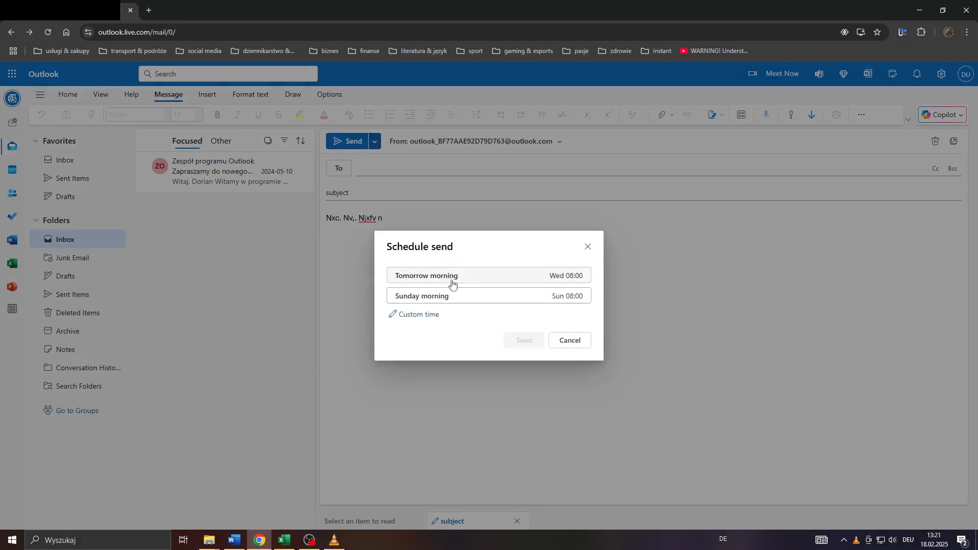
{"action": "left_click", "coordinate": [426, 275]}
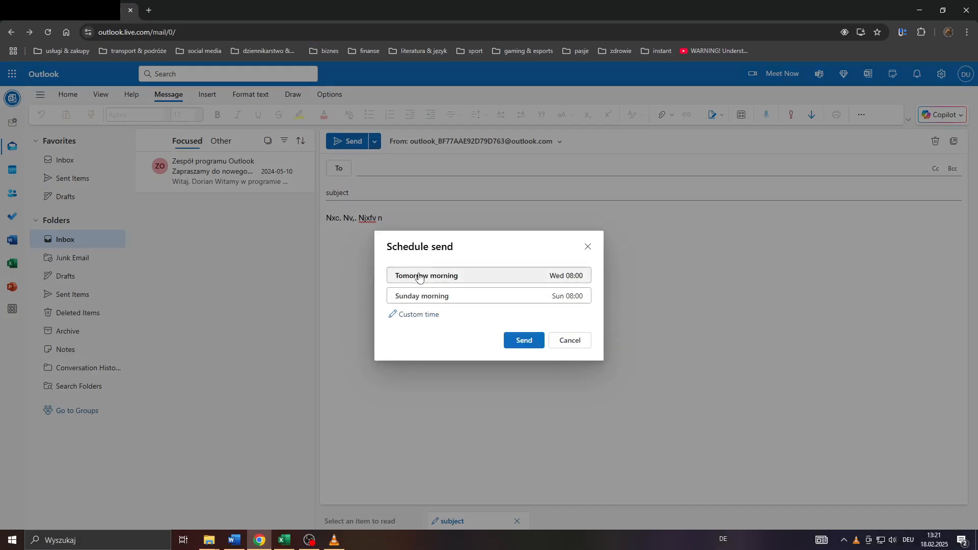
{"action": "mouse_move", "coordinate": [449, 275]}
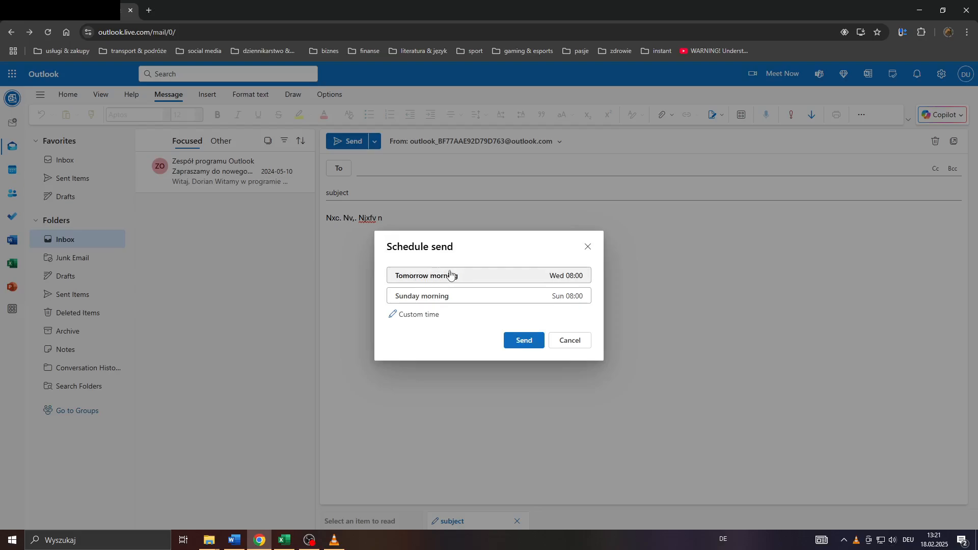
{"action": "mouse_move", "coordinate": [420, 314]}
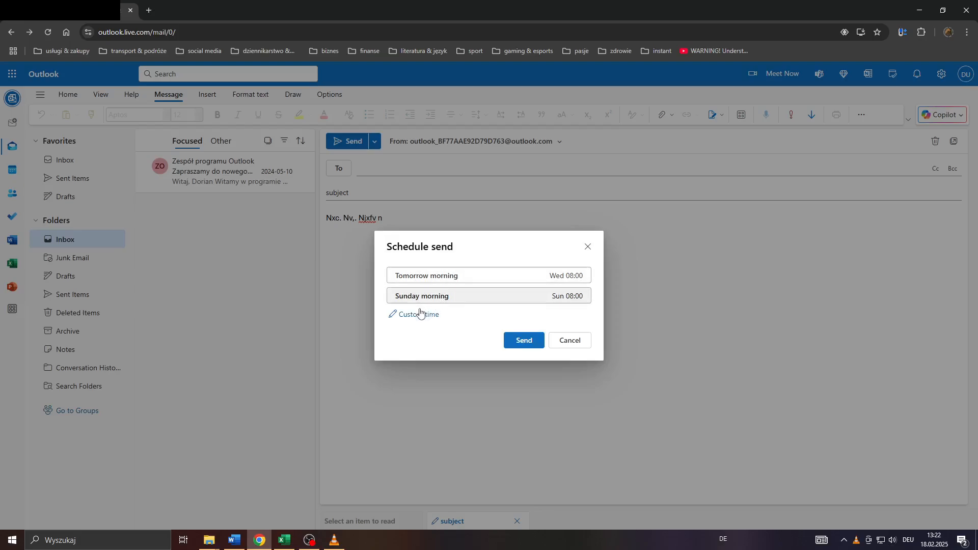
Step: Schedule a custom send time of 28 February 2025 at 08:00 and confirm it
{"action": "left_click", "coordinate": [418, 314]}
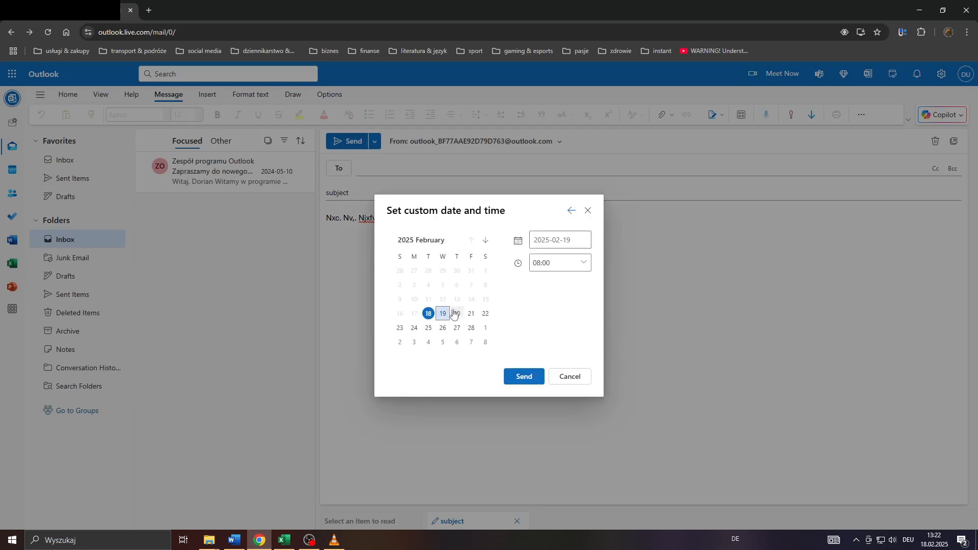
{"action": "left_click", "coordinate": [471, 313]}
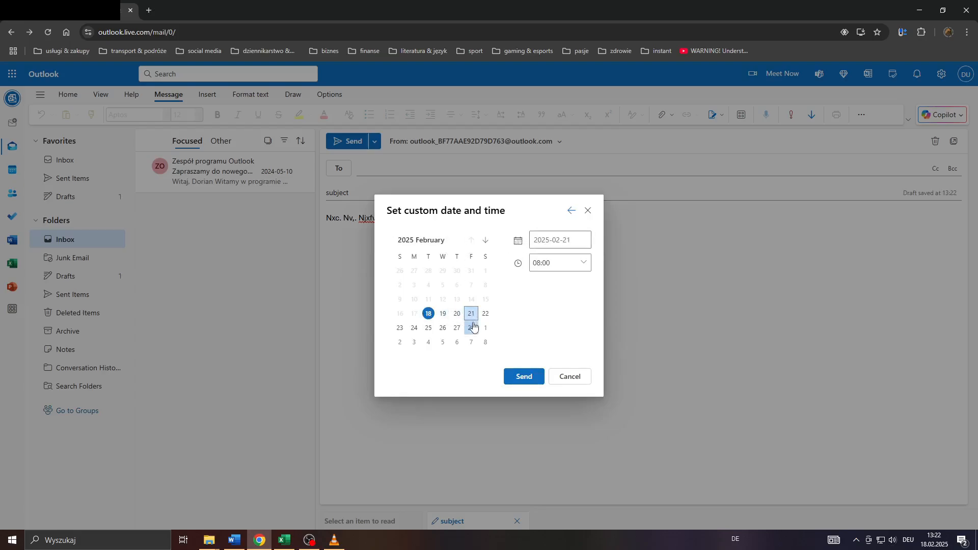
{"action": "left_click", "coordinate": [557, 262]}
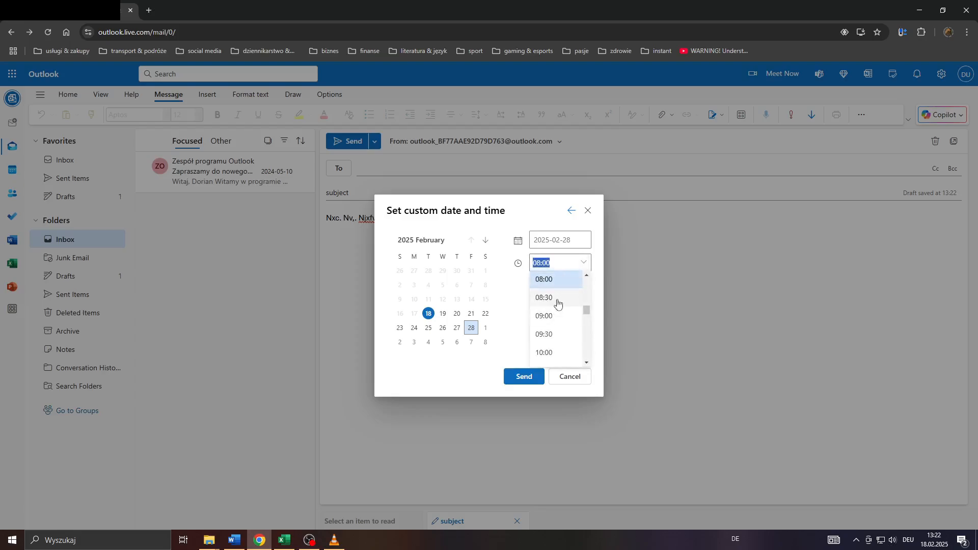
{"action": "scroll", "scroll_direction": "down", "scroll_amount": 3}
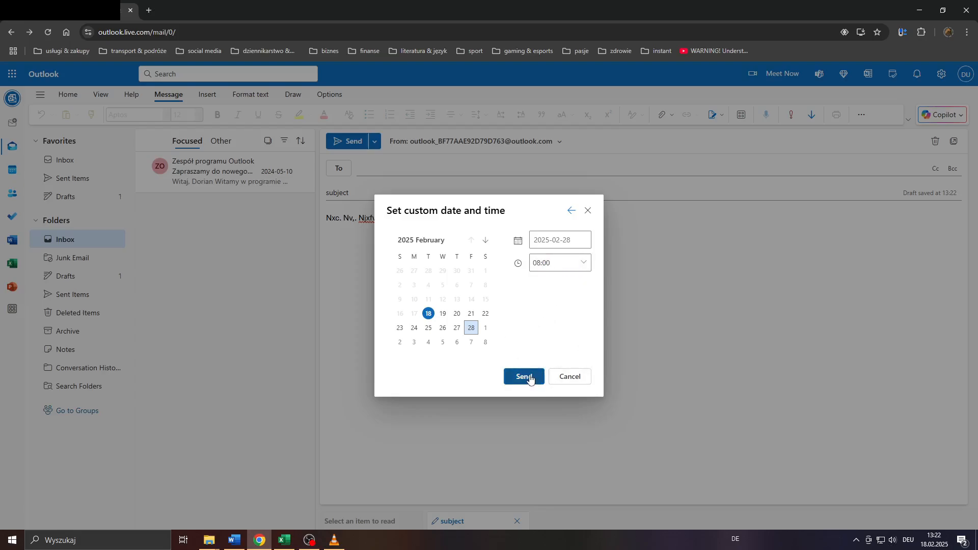
{"action": "mouse_move", "coordinate": [414, 214]}
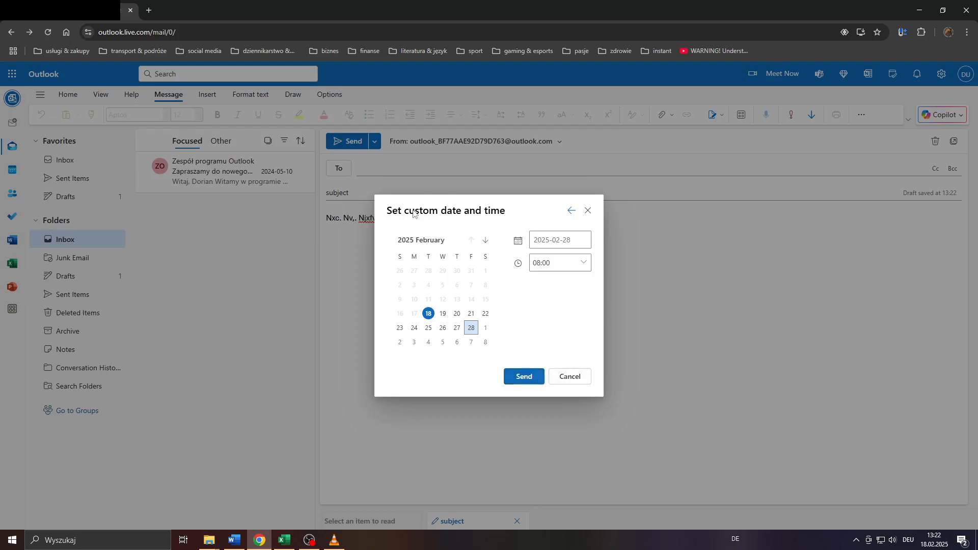
{"action": "left_click", "coordinate": [374, 140]}
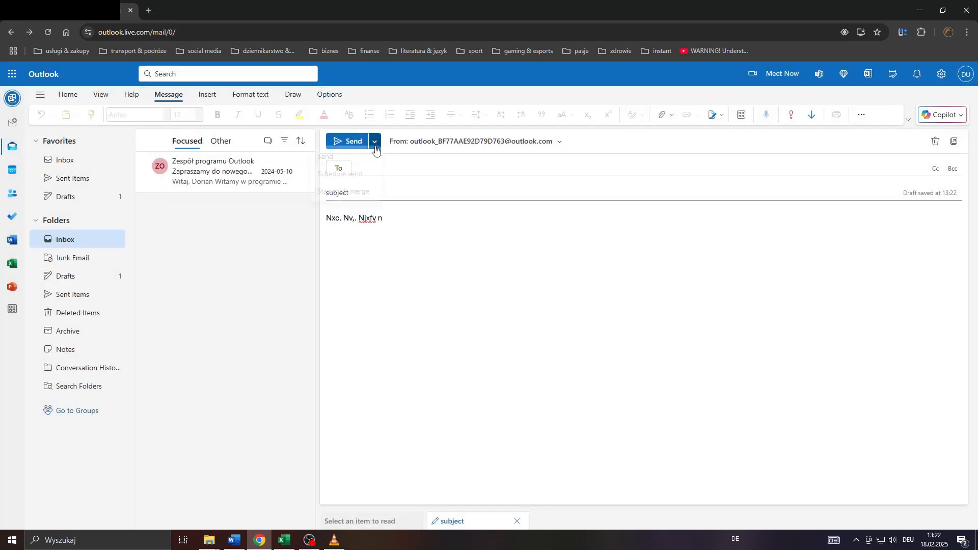